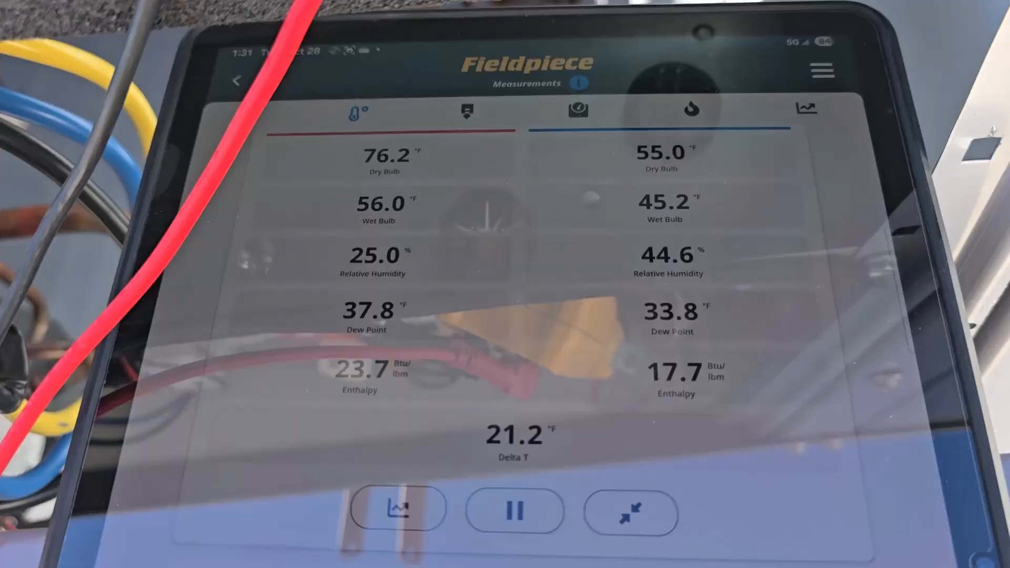
Scroll the Measurements screen down to reveal the Refrigerant Side panel below the air-side card.
scroll("down", 3)
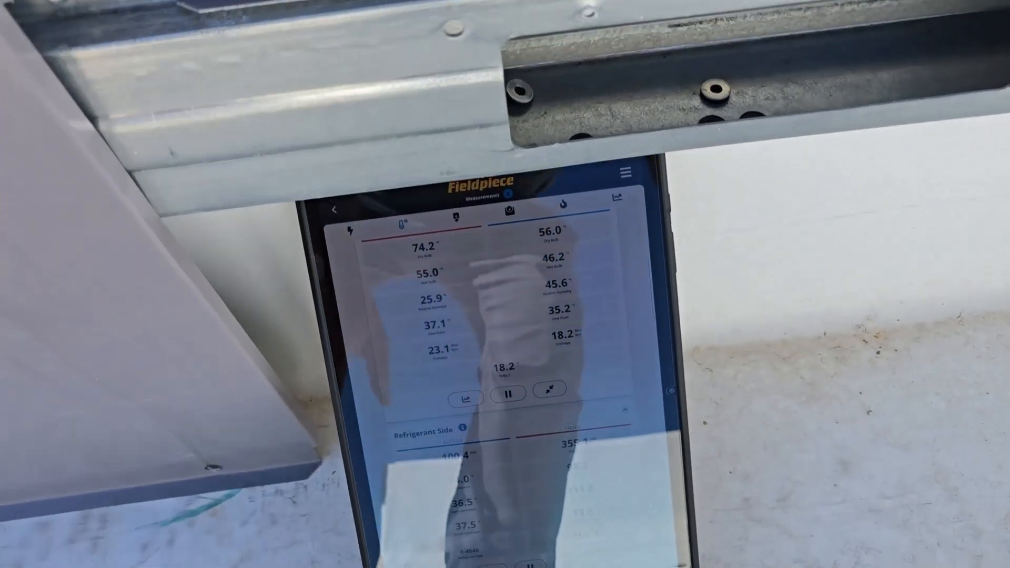
scroll("down", 3)
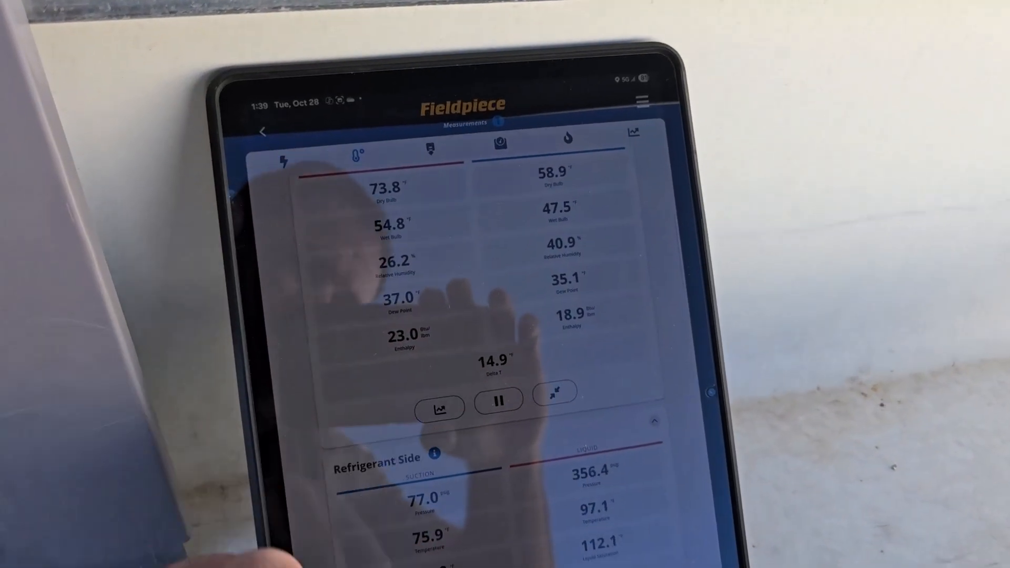
Scroll further down until the Suction and Liquid columns, with superheat and subcooling, are fully visible.
scroll("down", 3)
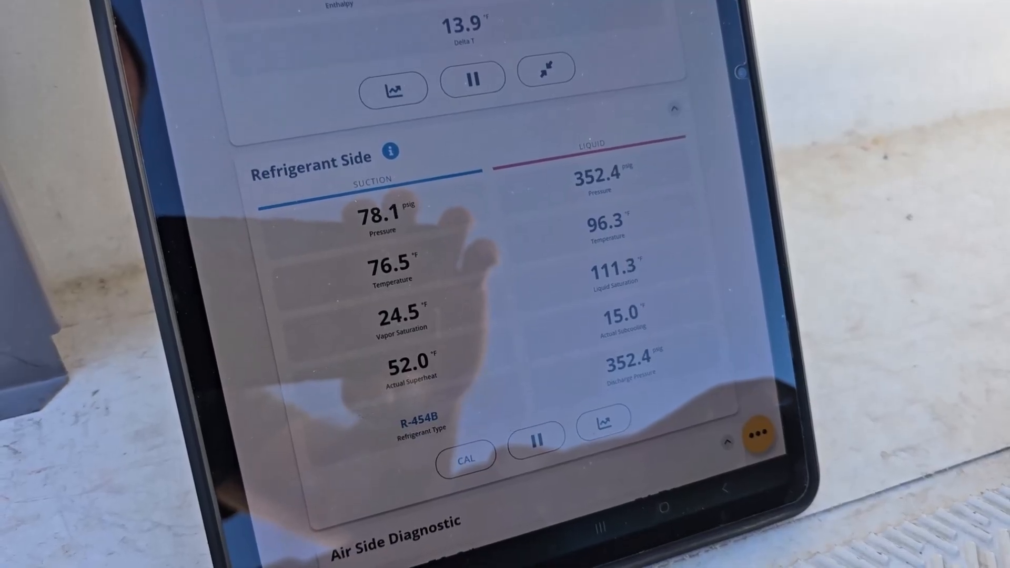
scroll("down", 3)
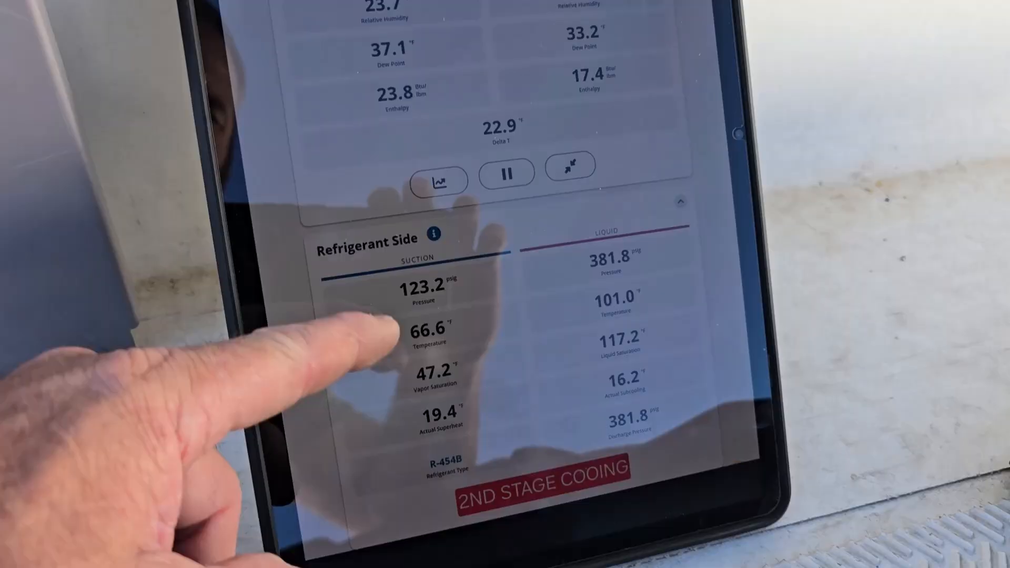
Exit the Fieldpiece app to the tablet home screen via the Android Home button.
scroll("down", 3)
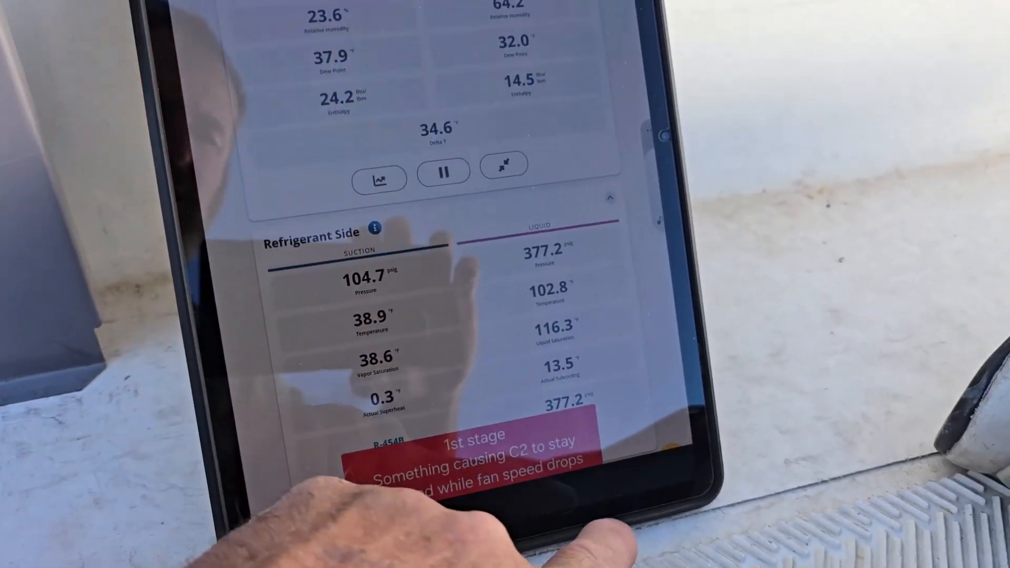
left_click(575, 474)
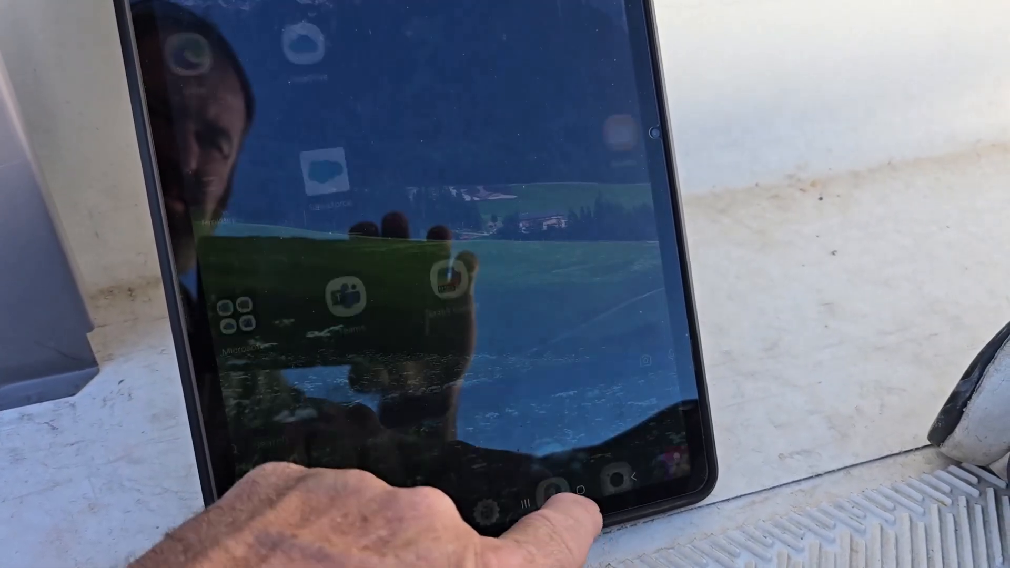